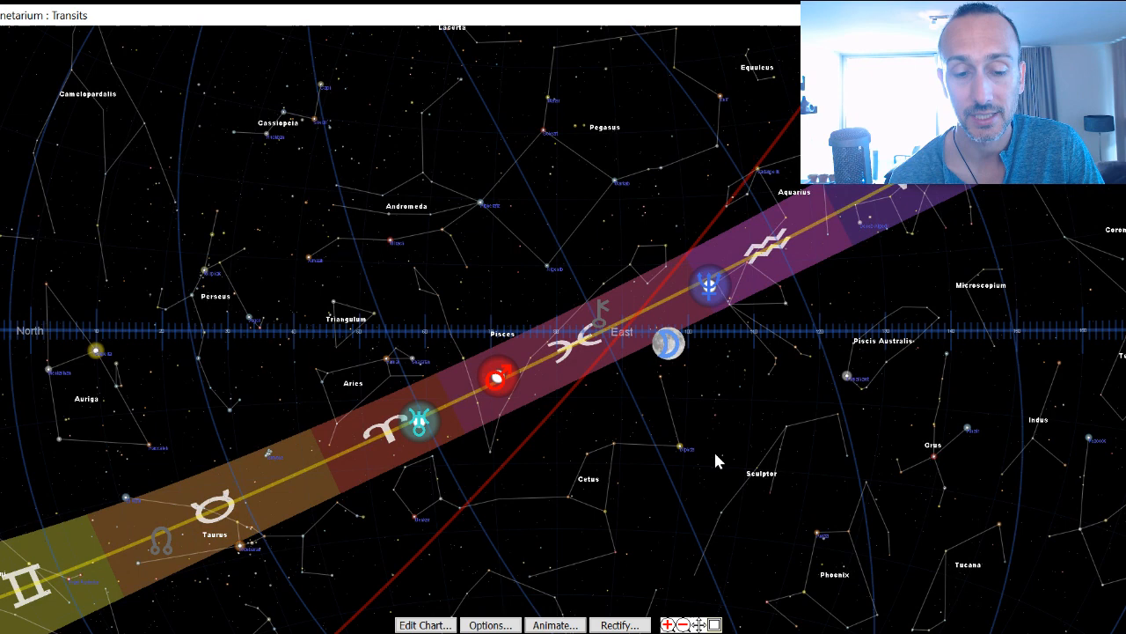
mouse_move(464, 402)
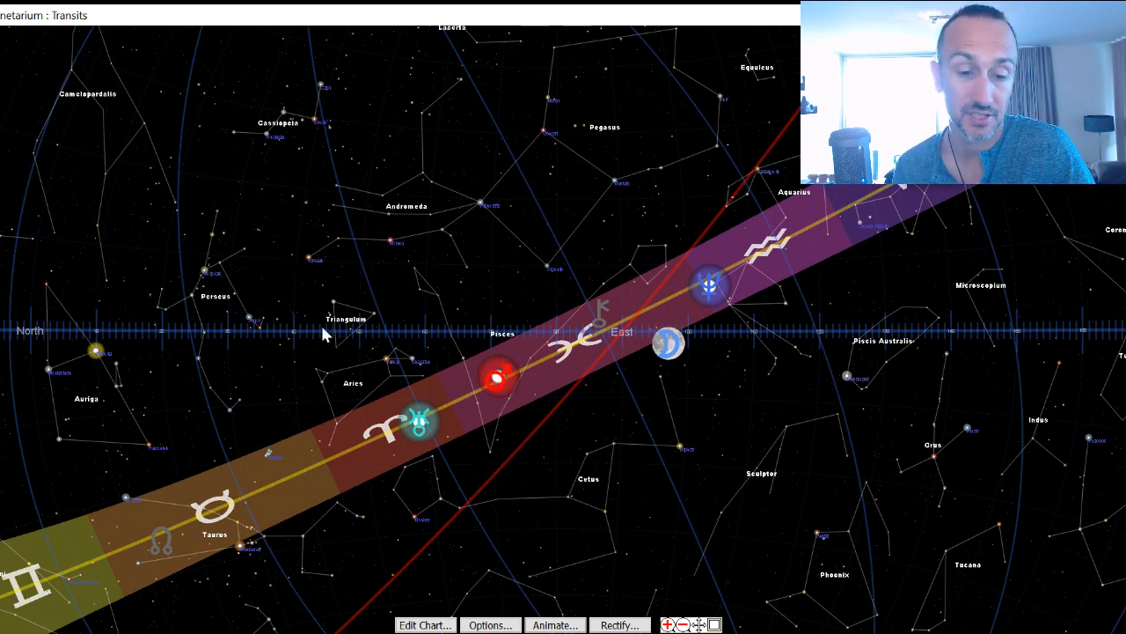
- Face the view South to show Capricorn, Sagittarius, Scorpio and Libra along the ecliptic
left_click(497, 387)
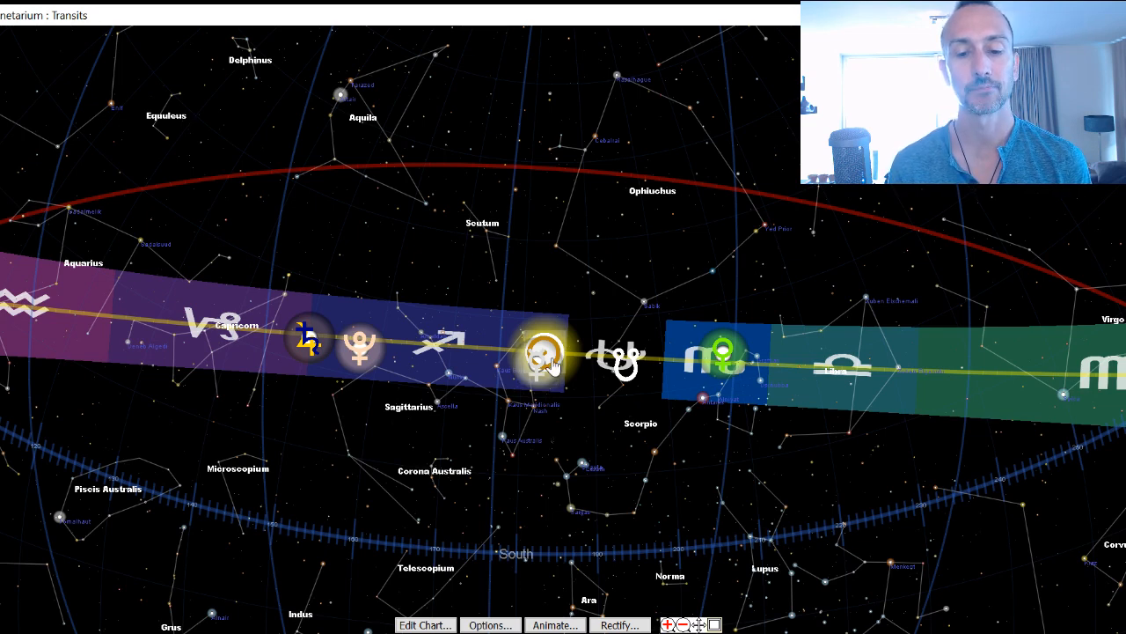
mouse_move(837, 352)
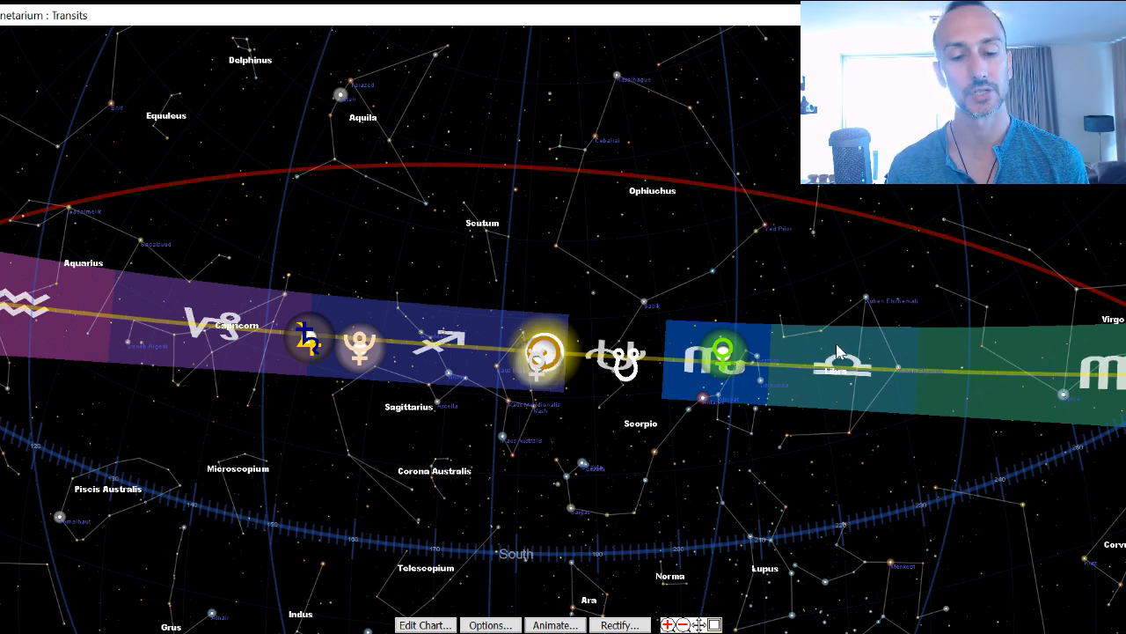
mouse_move(616, 472)
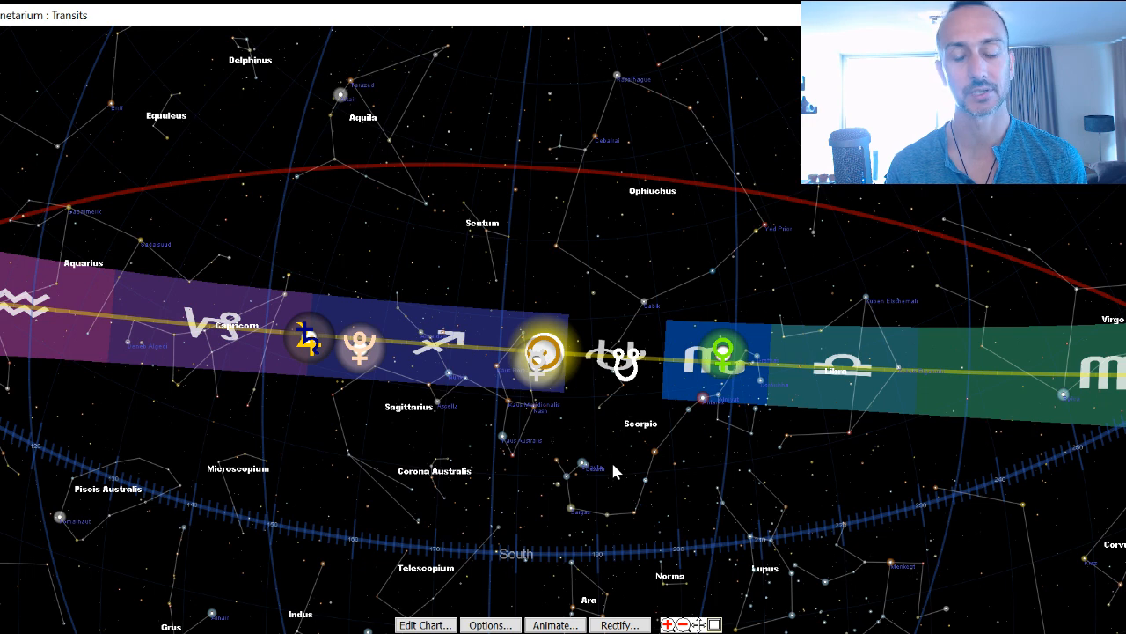
mouse_move(677, 471)
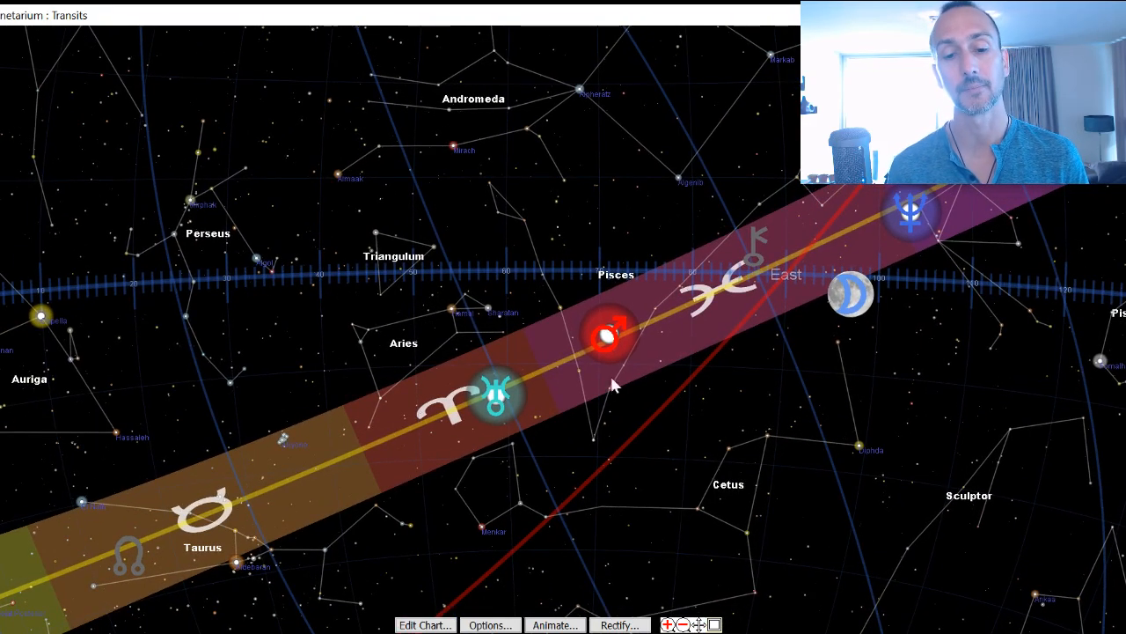
- Show the December 2020 transit results as a graph via Transit Results > Graph
left_click(608, 338)
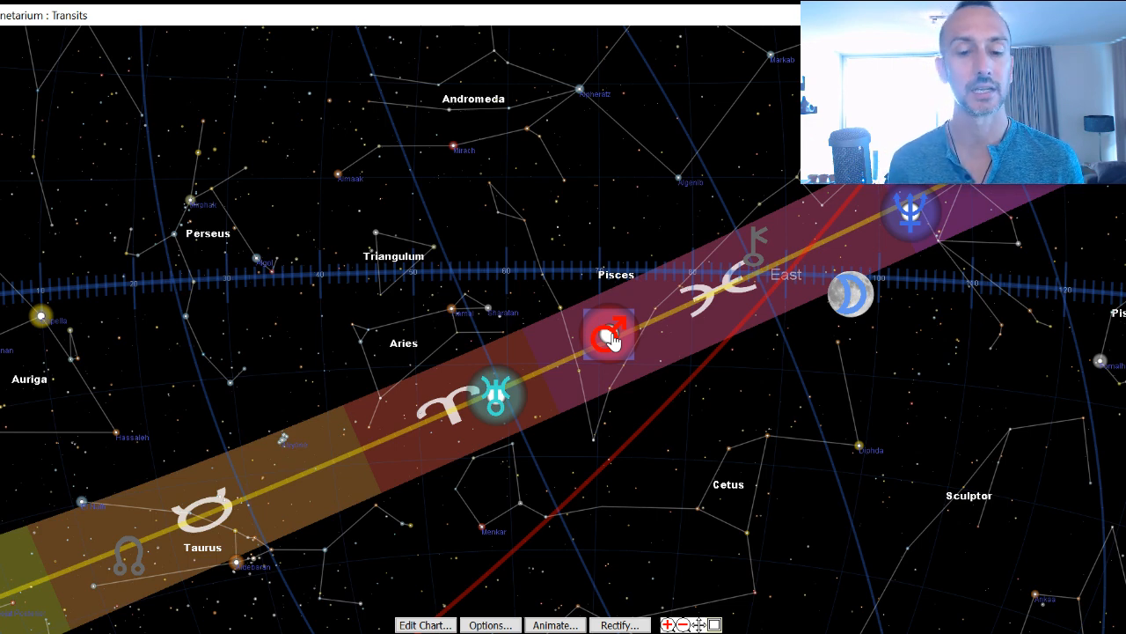
left_click(607, 335)
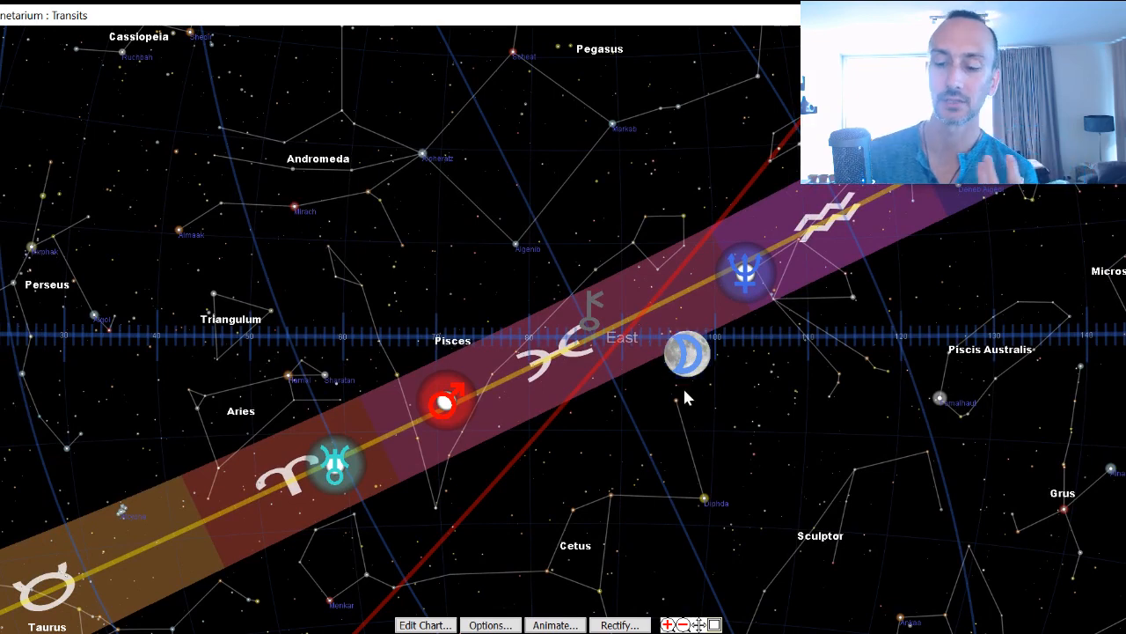
mouse_move(570, 510)
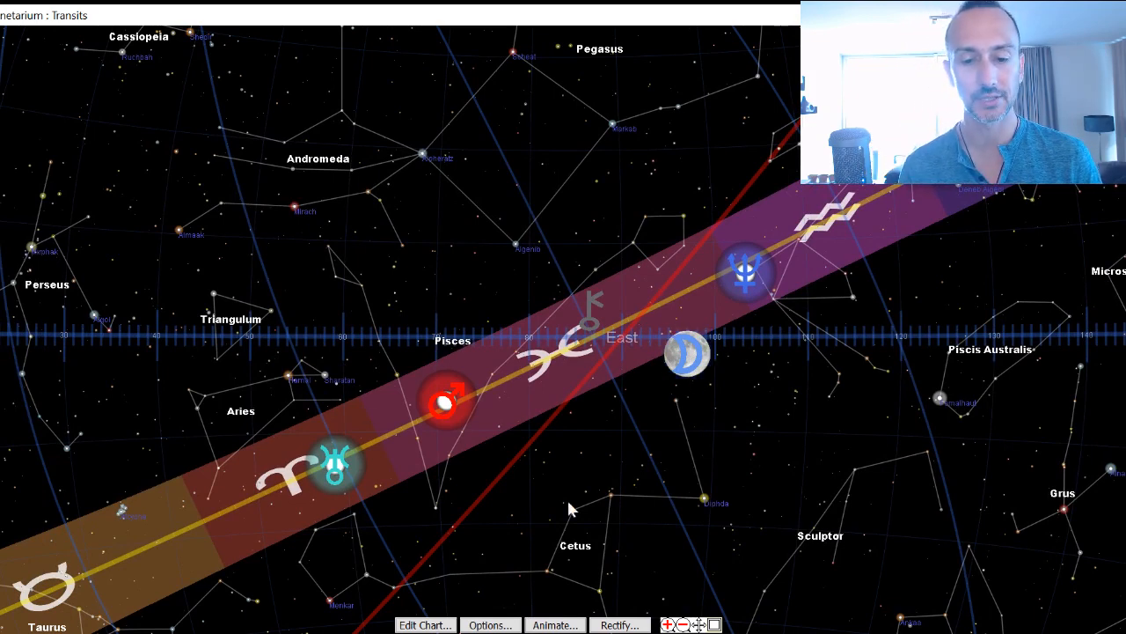
mouse_move(695, 371)
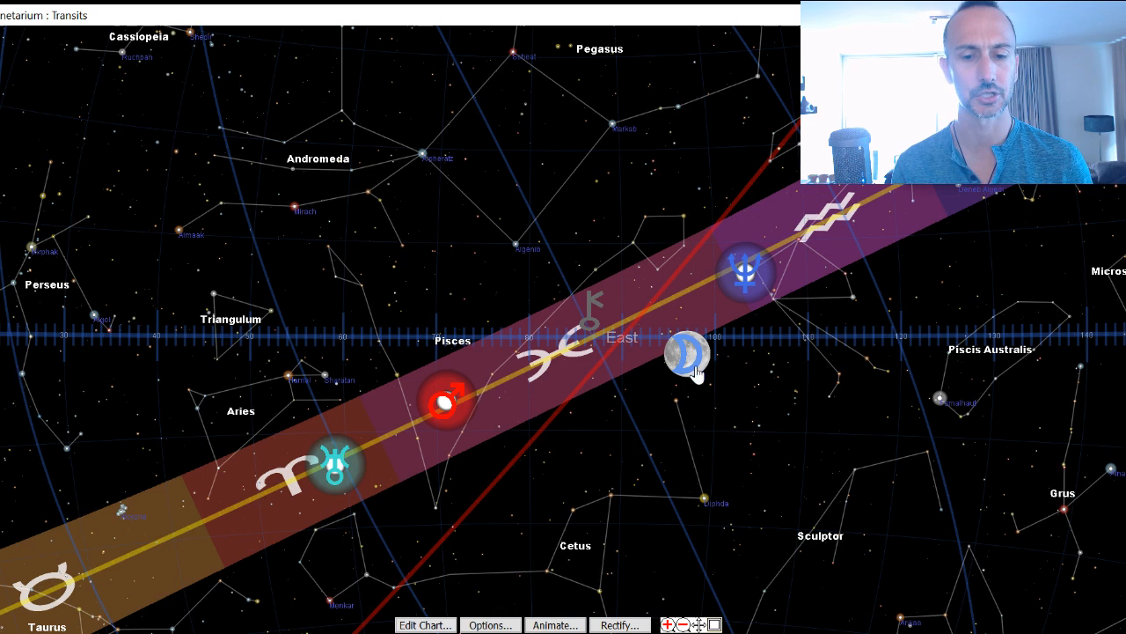
mouse_move(420, 419)
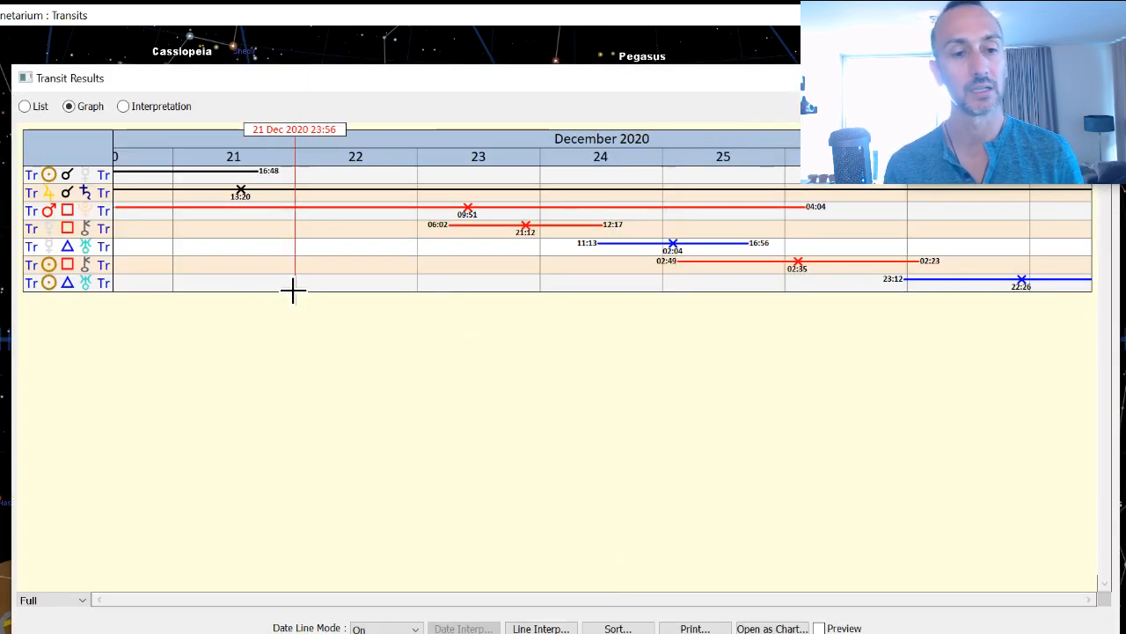
- Move the graph's date line earlier, to 21 December 2020 12:50
left_click_drag(294, 282, 243, 281)
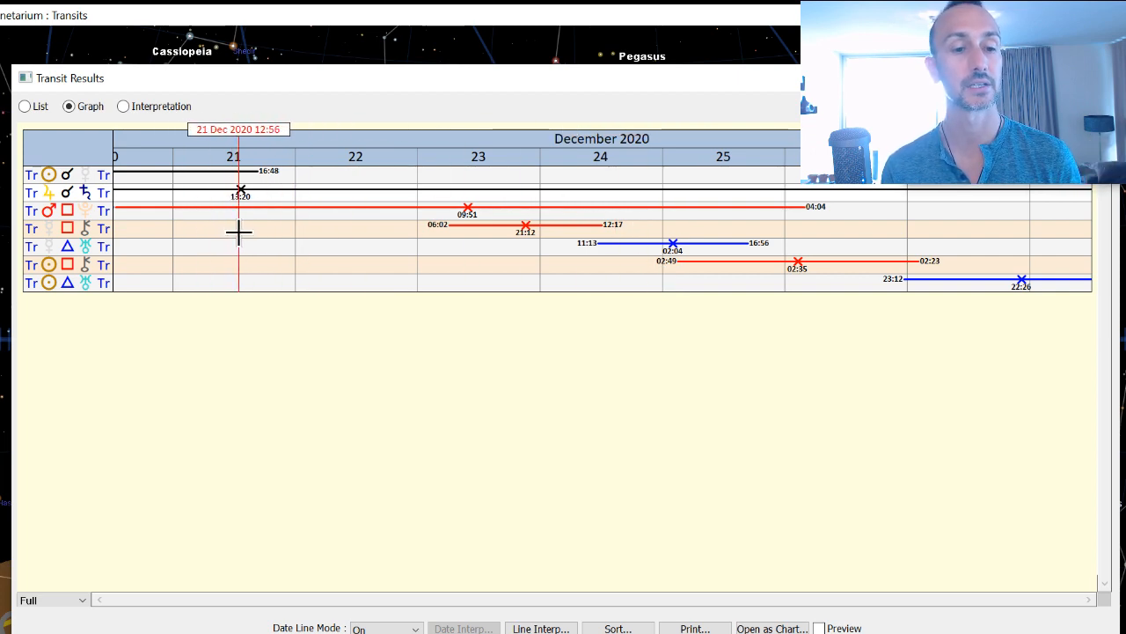
mouse_move(237, 243)
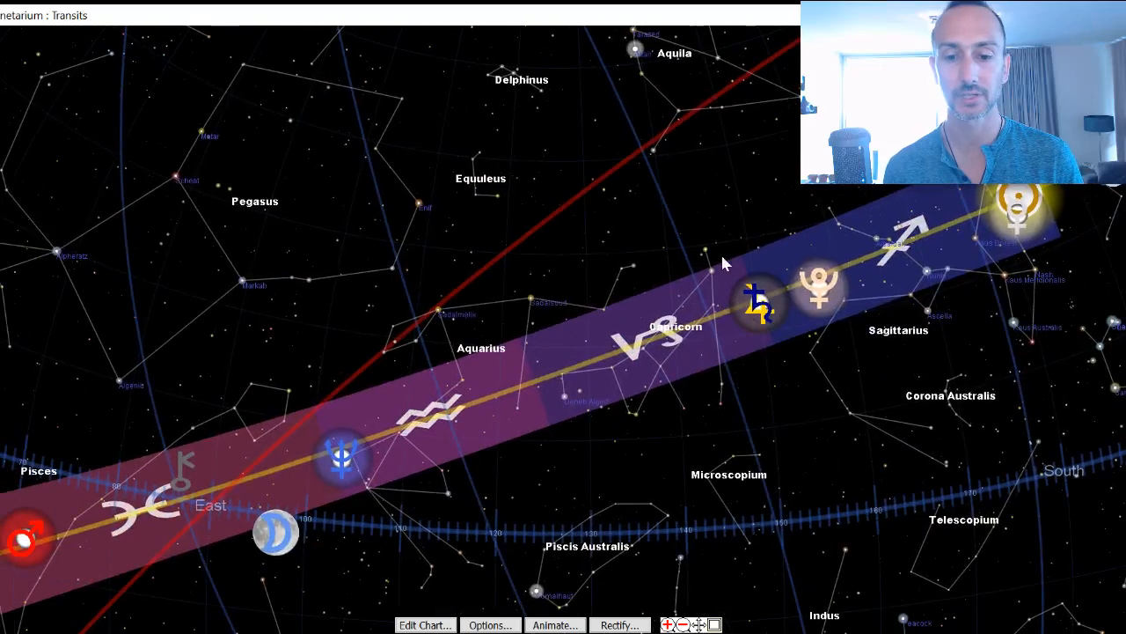
mouse_move(670, 285)
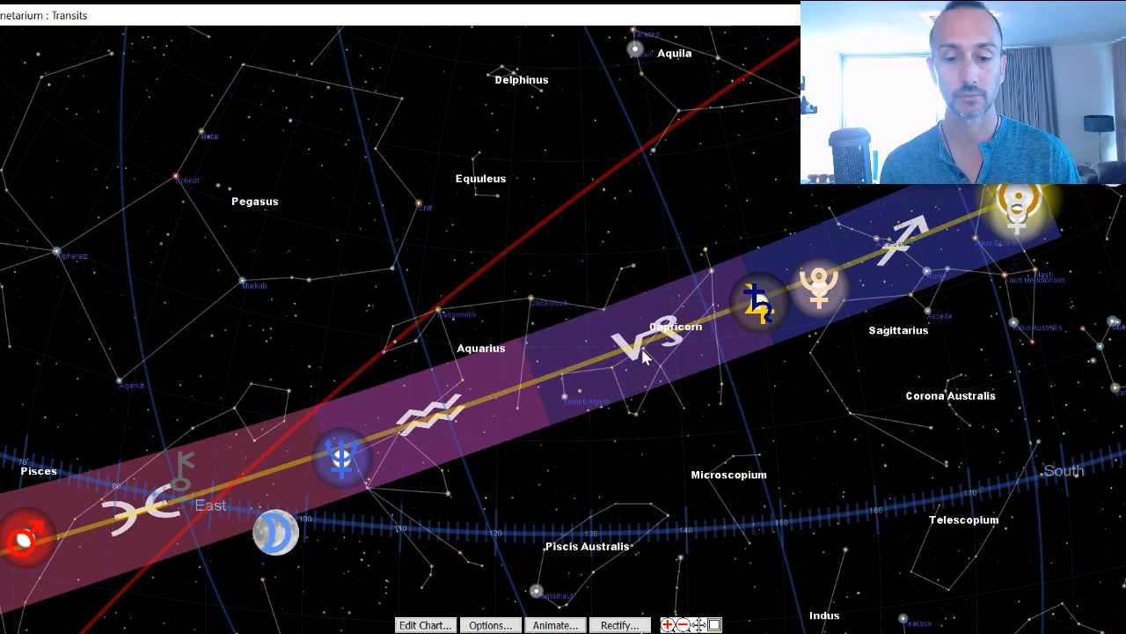
mouse_move(711, 391)
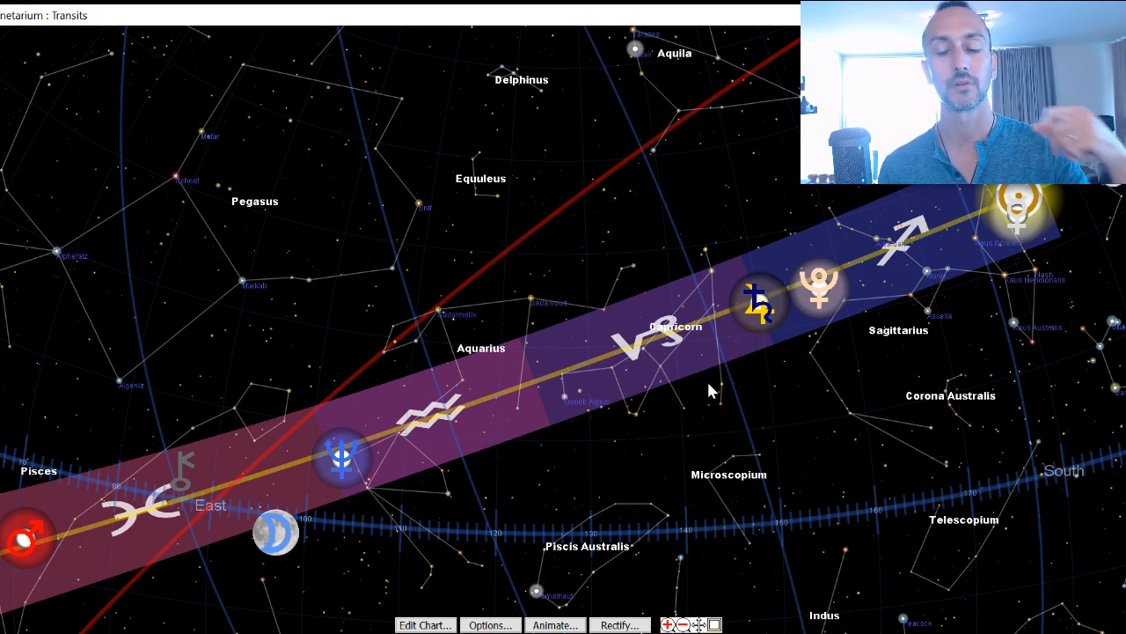
mouse_move(696, 389)
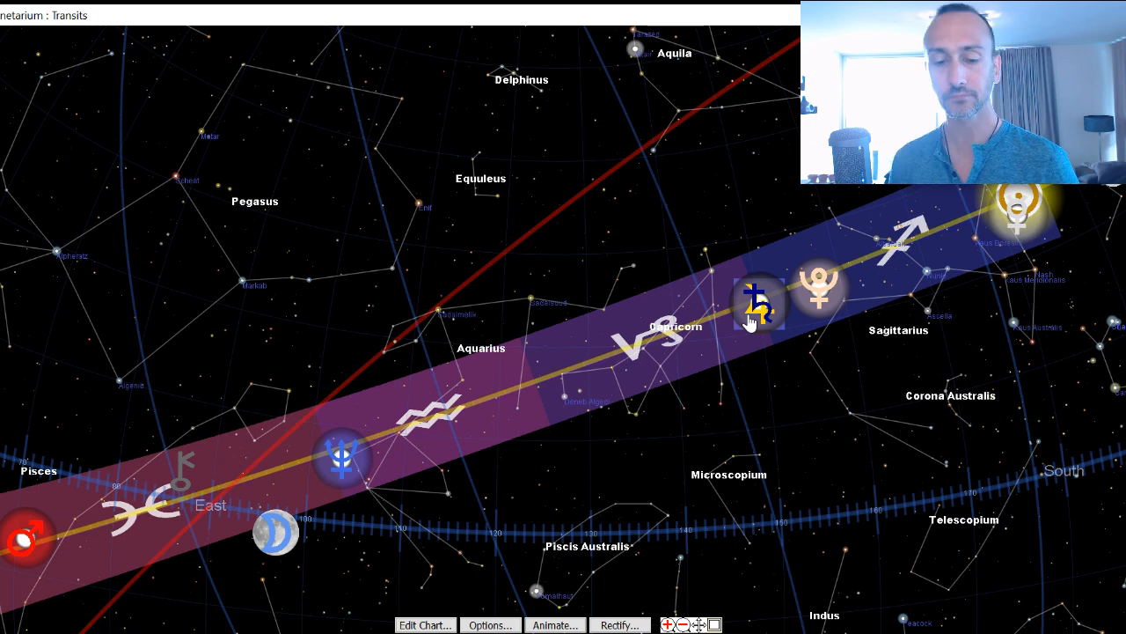
mouse_move(479, 406)
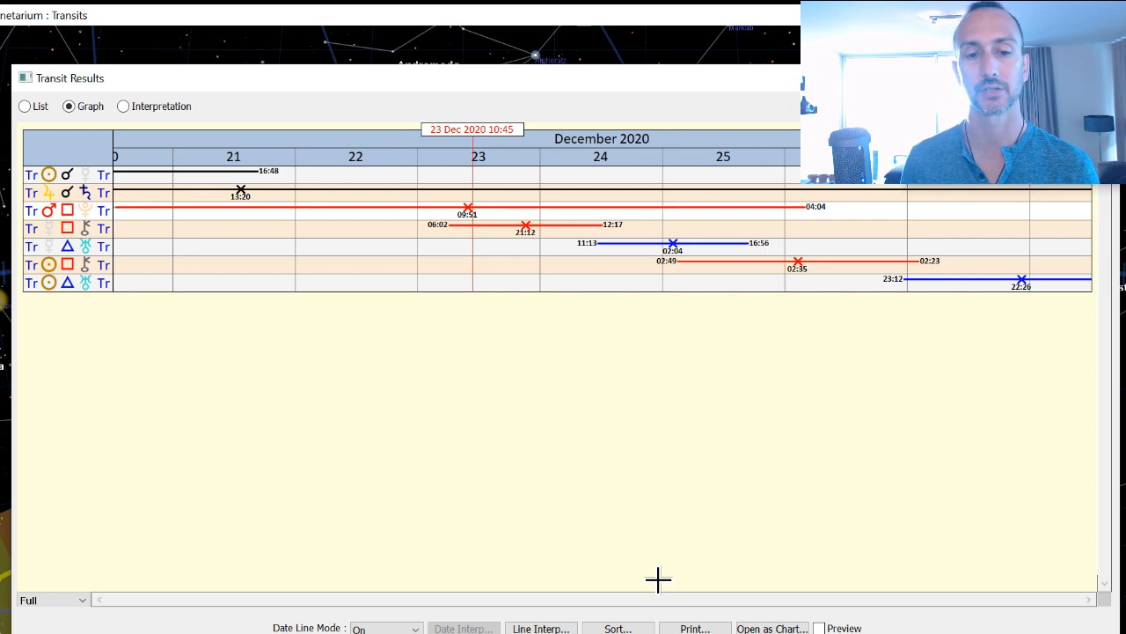
mouse_move(390, 242)
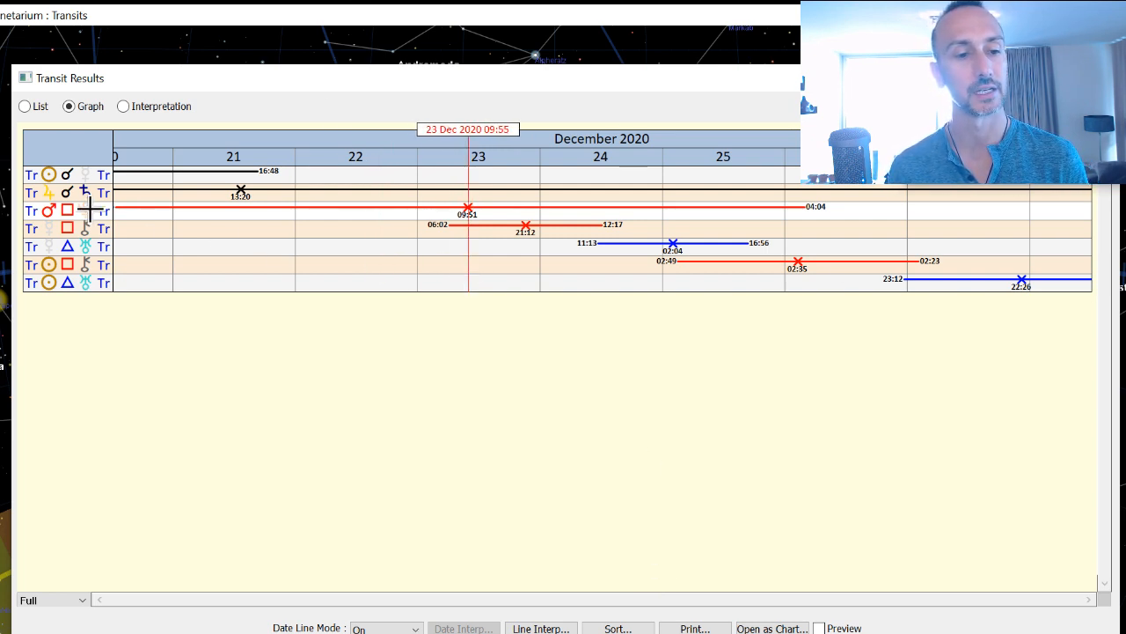
mouse_move(261, 281)
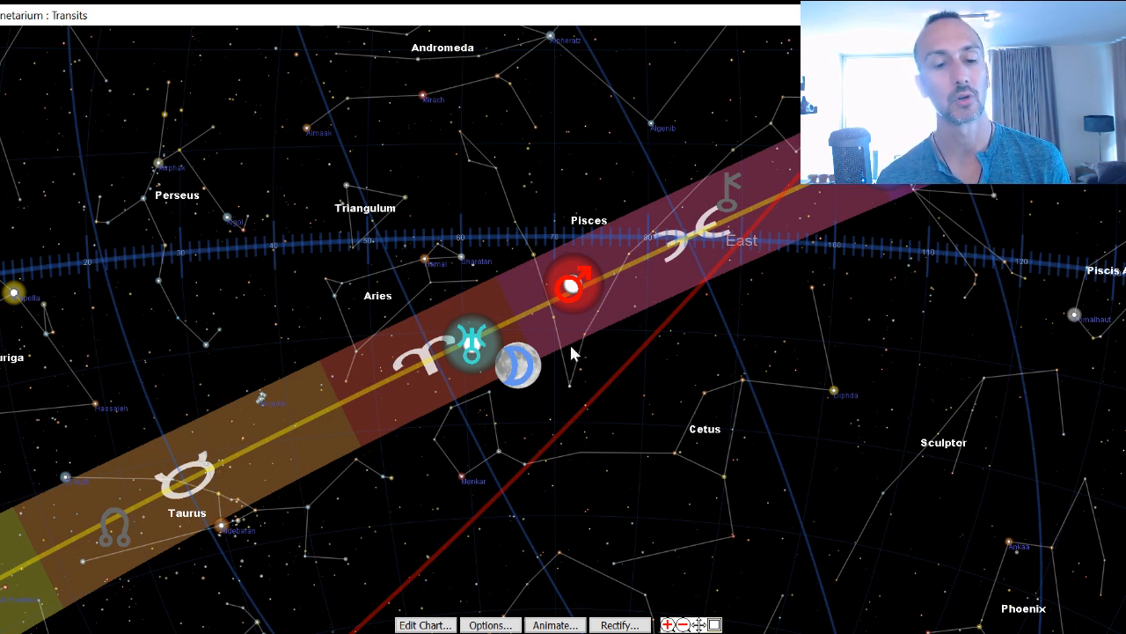
mouse_move(1063, 229)
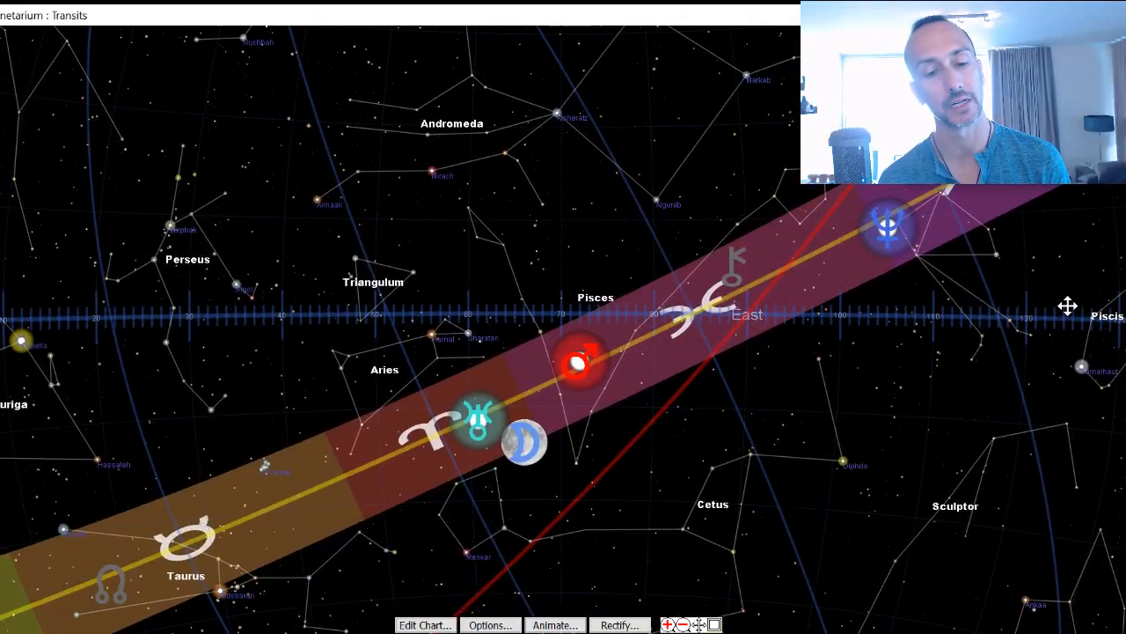
mouse_move(1060, 292)
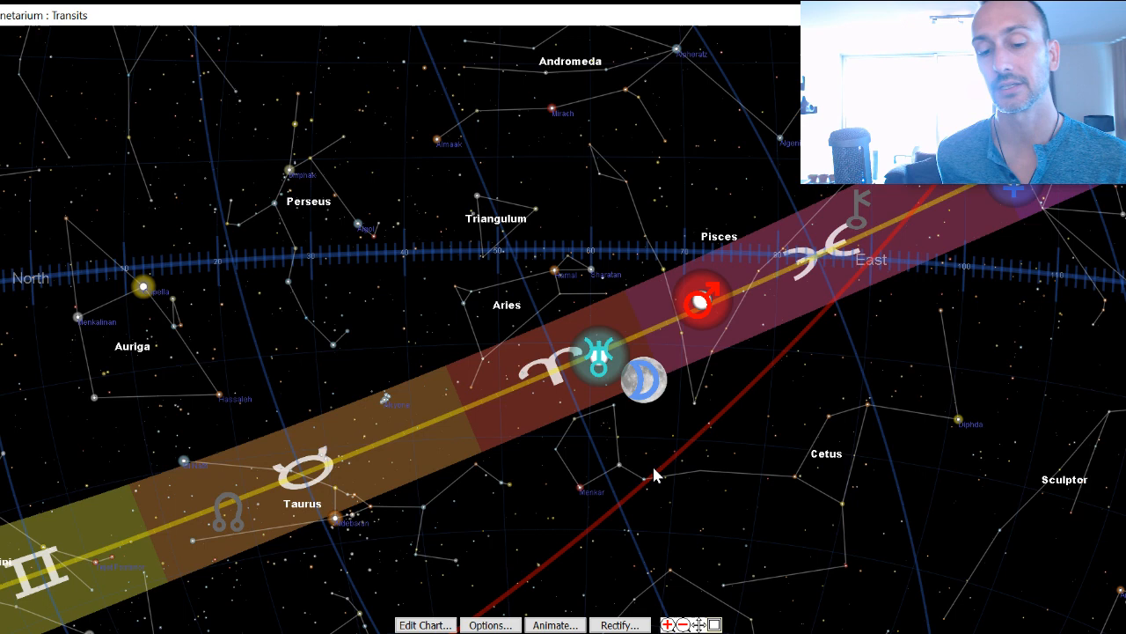
mouse_move(598, 324)
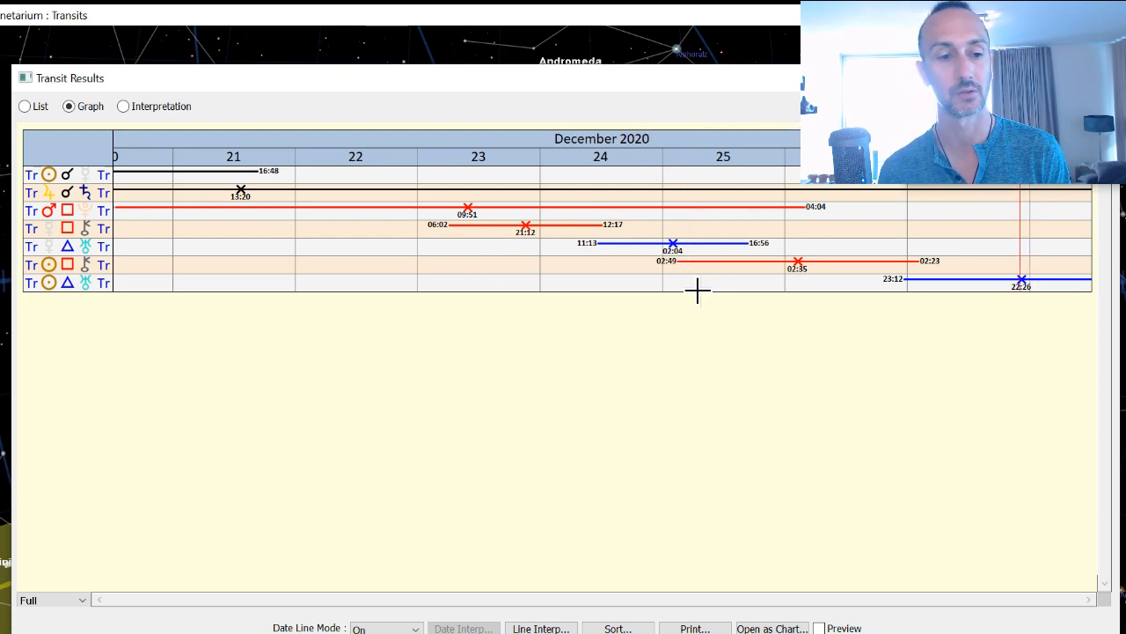
mouse_move(748, 282)
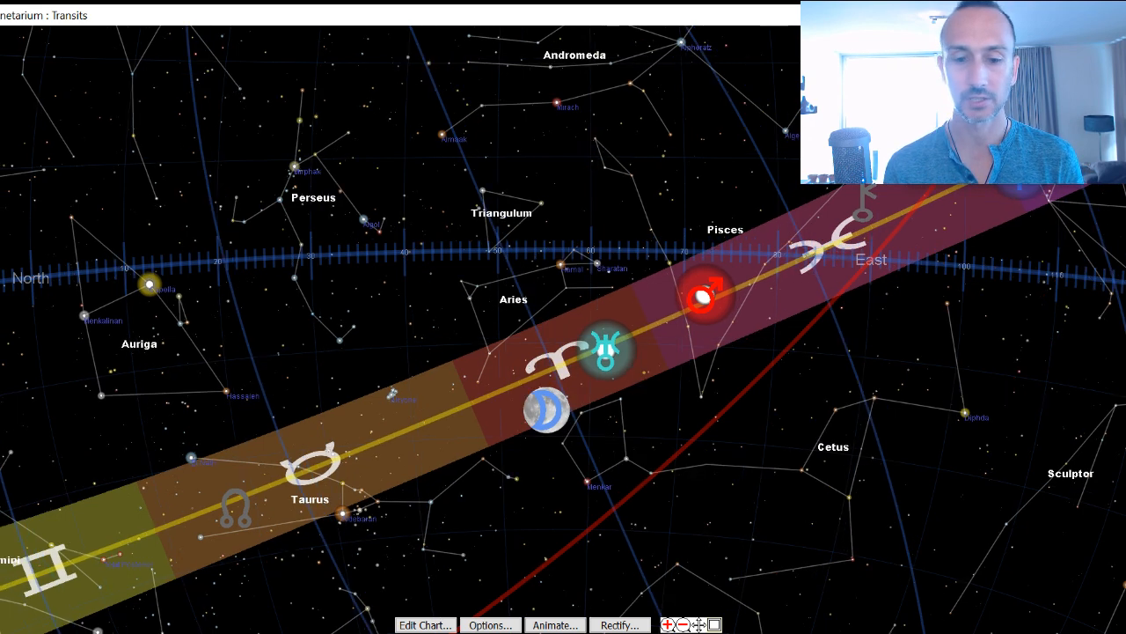
mouse_move(587, 303)
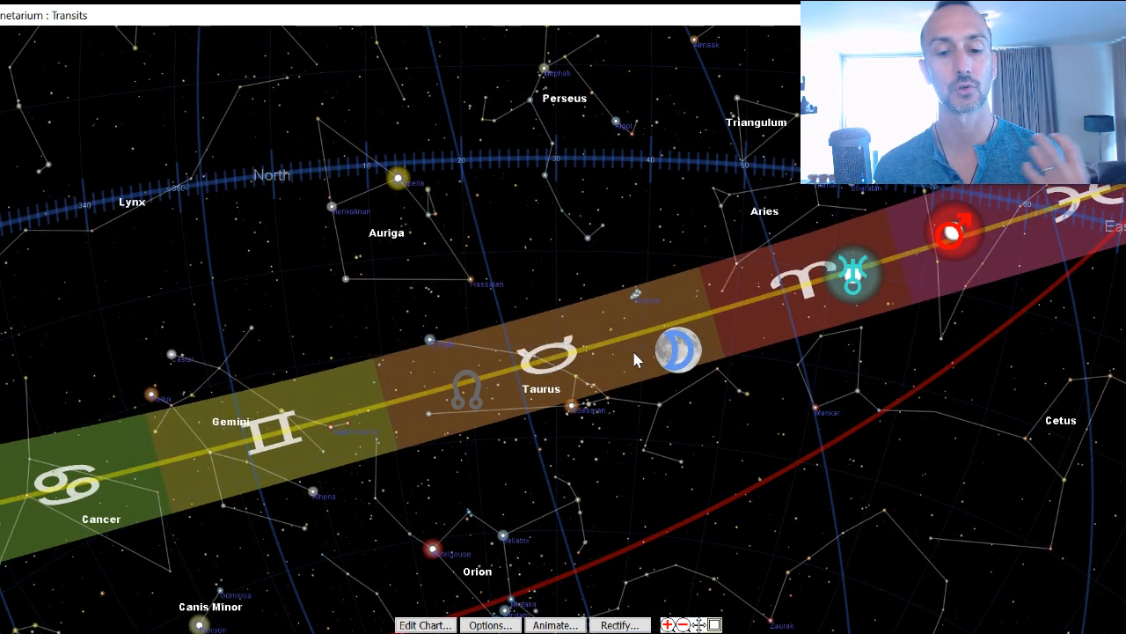
- Leave the transit results and shift the sky view west toward Taurus, Gemini and Cancer
left_click(678, 352)
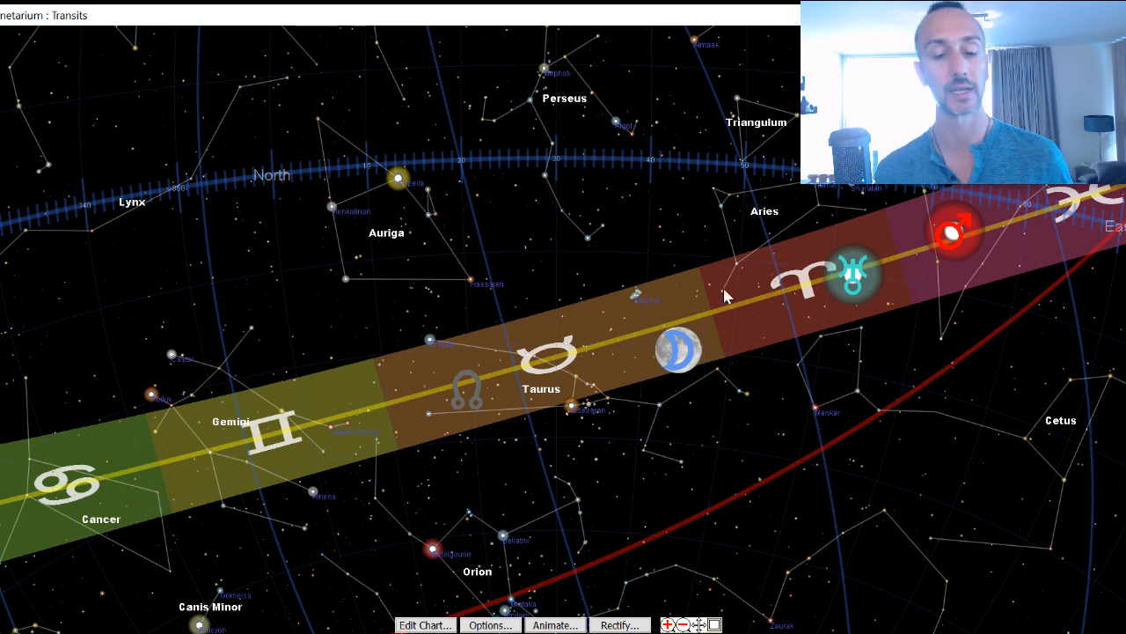
mouse_move(665, 493)
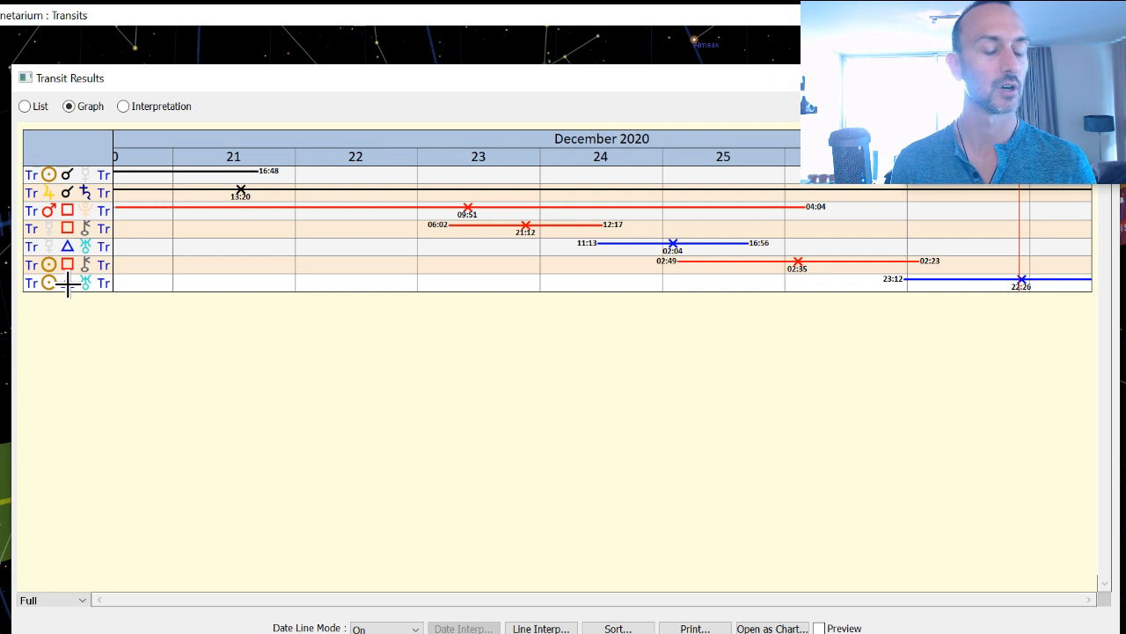
mouse_move(823, 341)
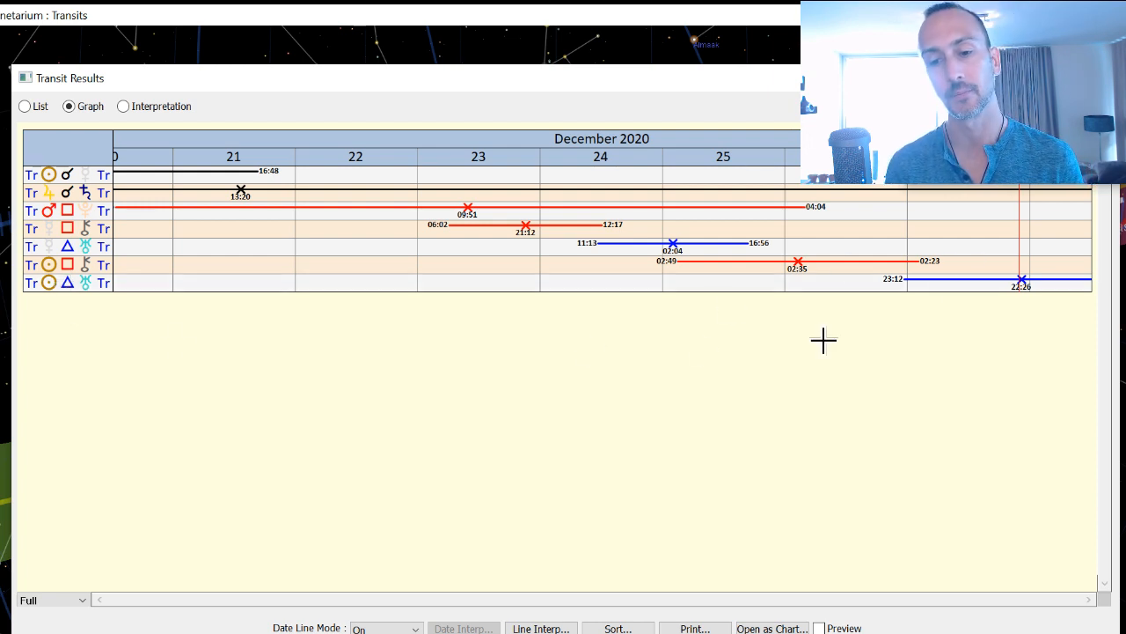
mouse_move(150, 303)
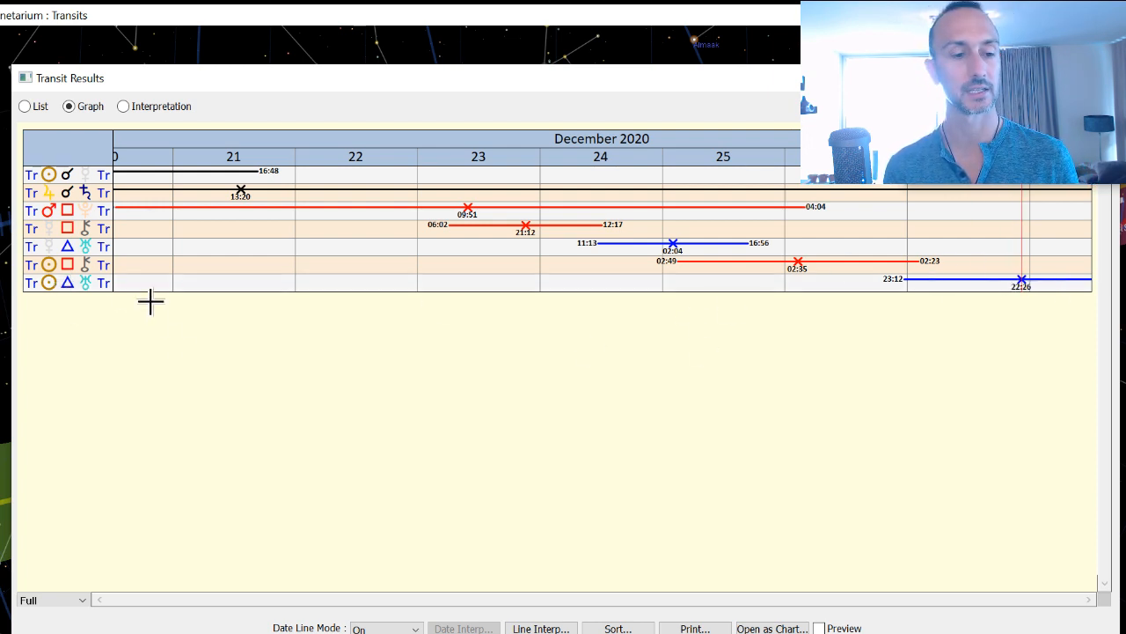
mouse_move(651, 285)
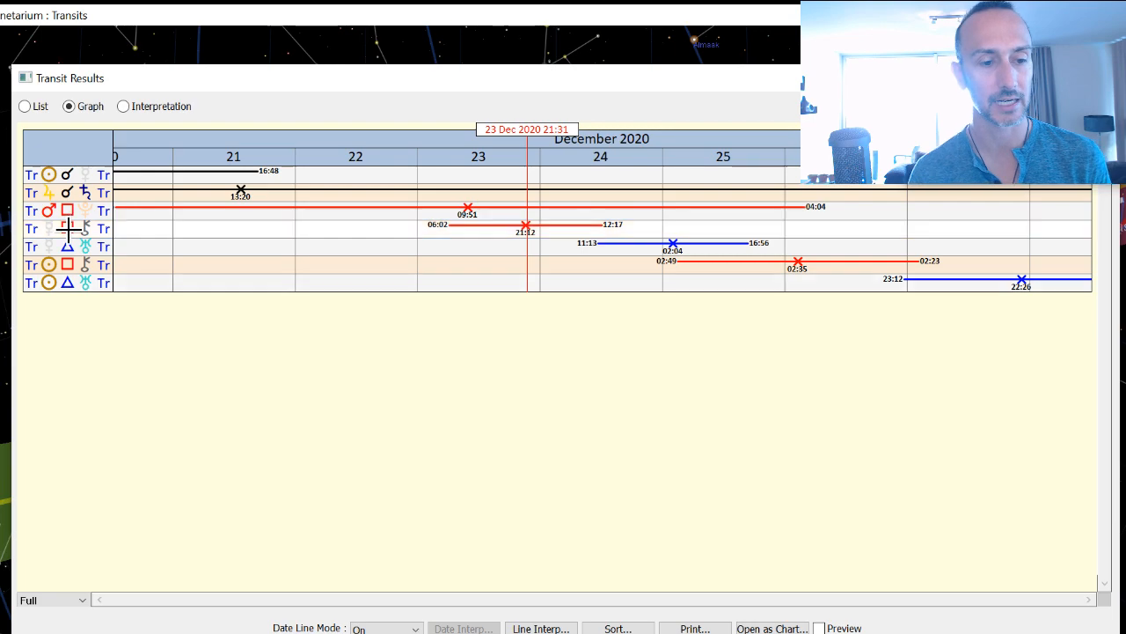
mouse_move(766, 49)
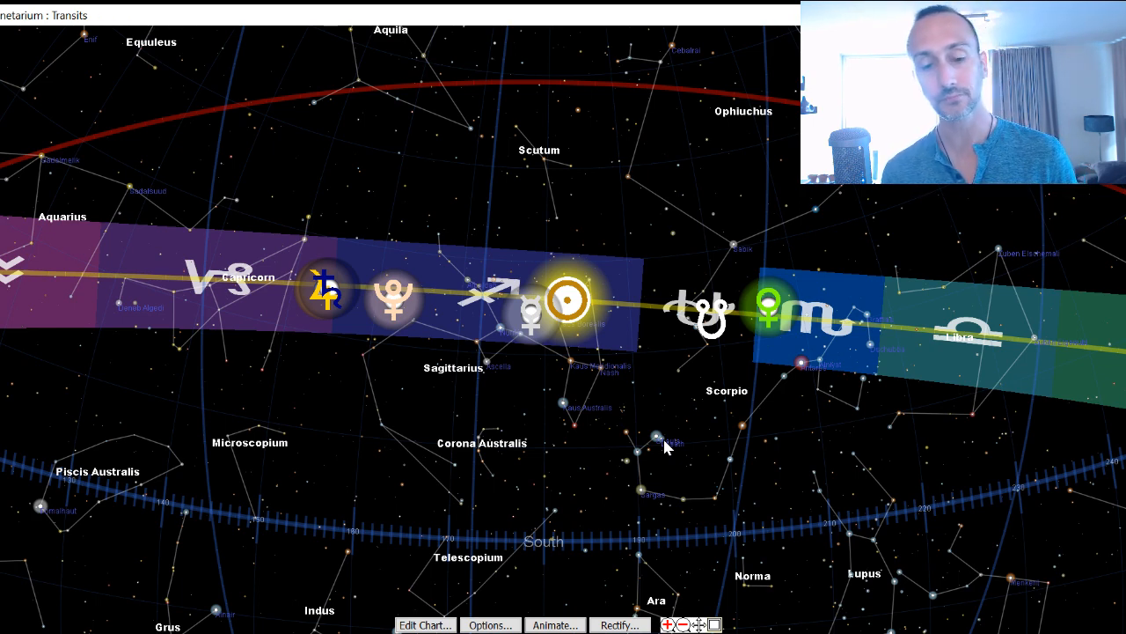
mouse_move(507, 471)
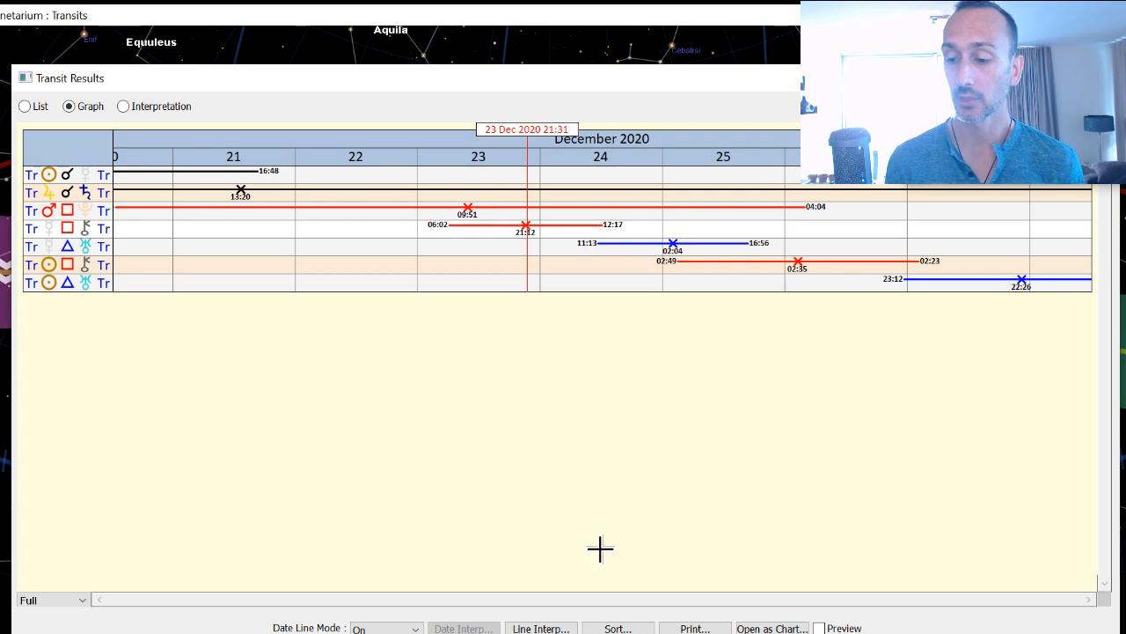
- Reopen the Transit Results graph and slide the date line from 23 to 26 December 2020
left_click(178, 246)
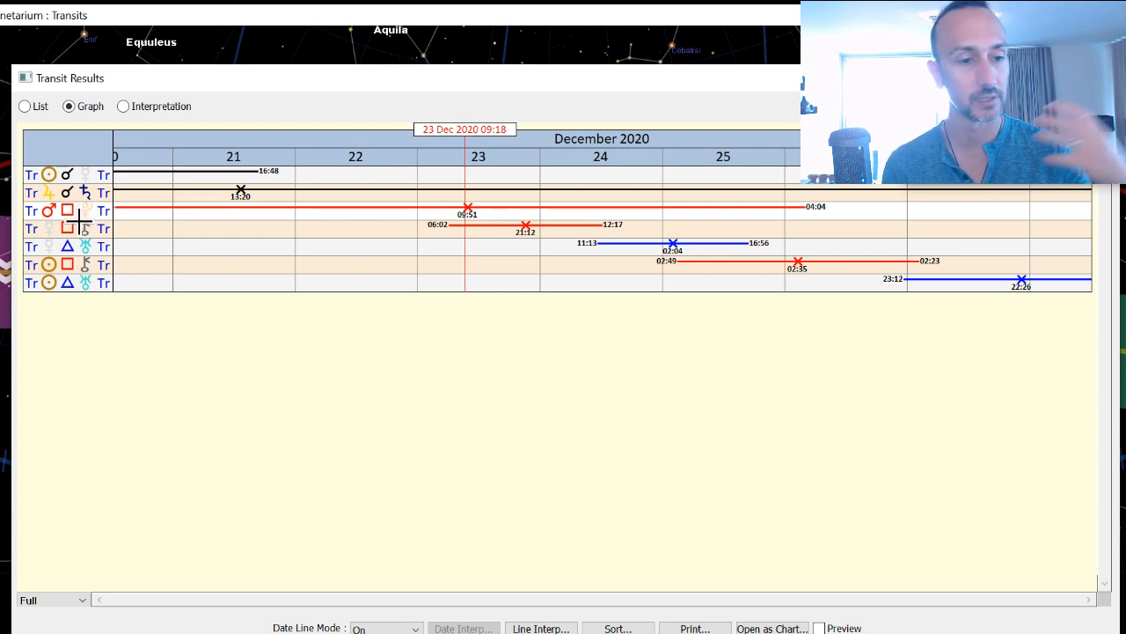
mouse_move(88, 218)
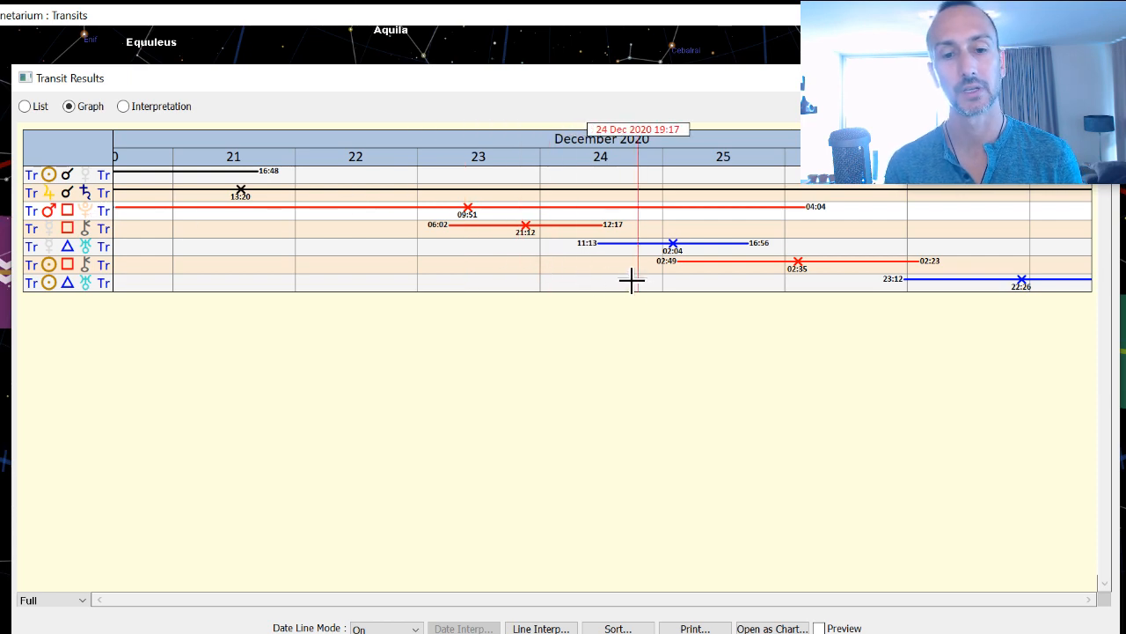
left_click_drag(631, 280, 795, 285)
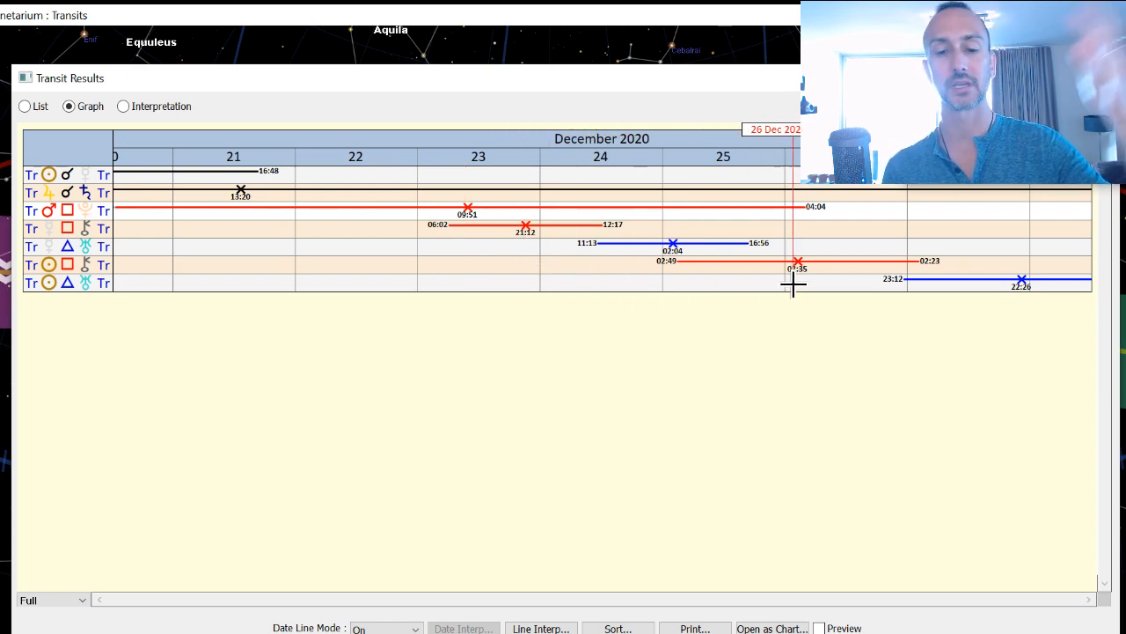